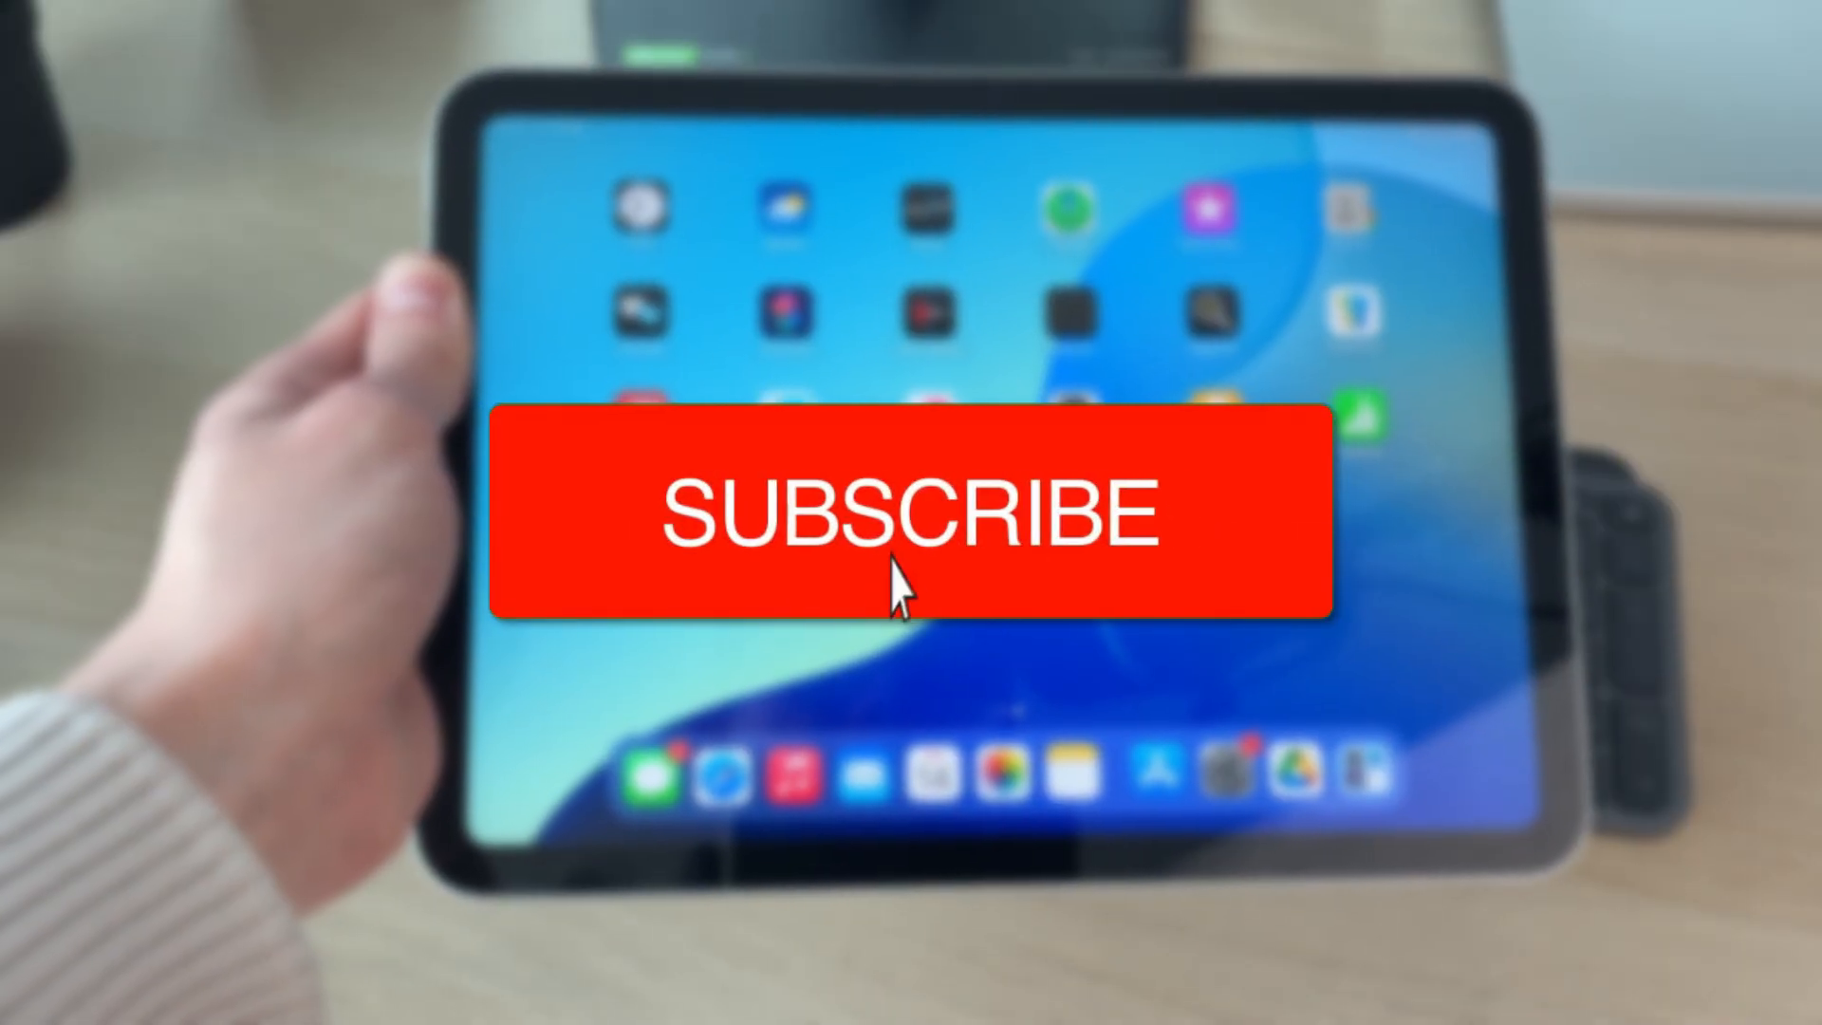
Step: Bring up the power-off slider and slide it to turn the iPad off
click(912, 521)
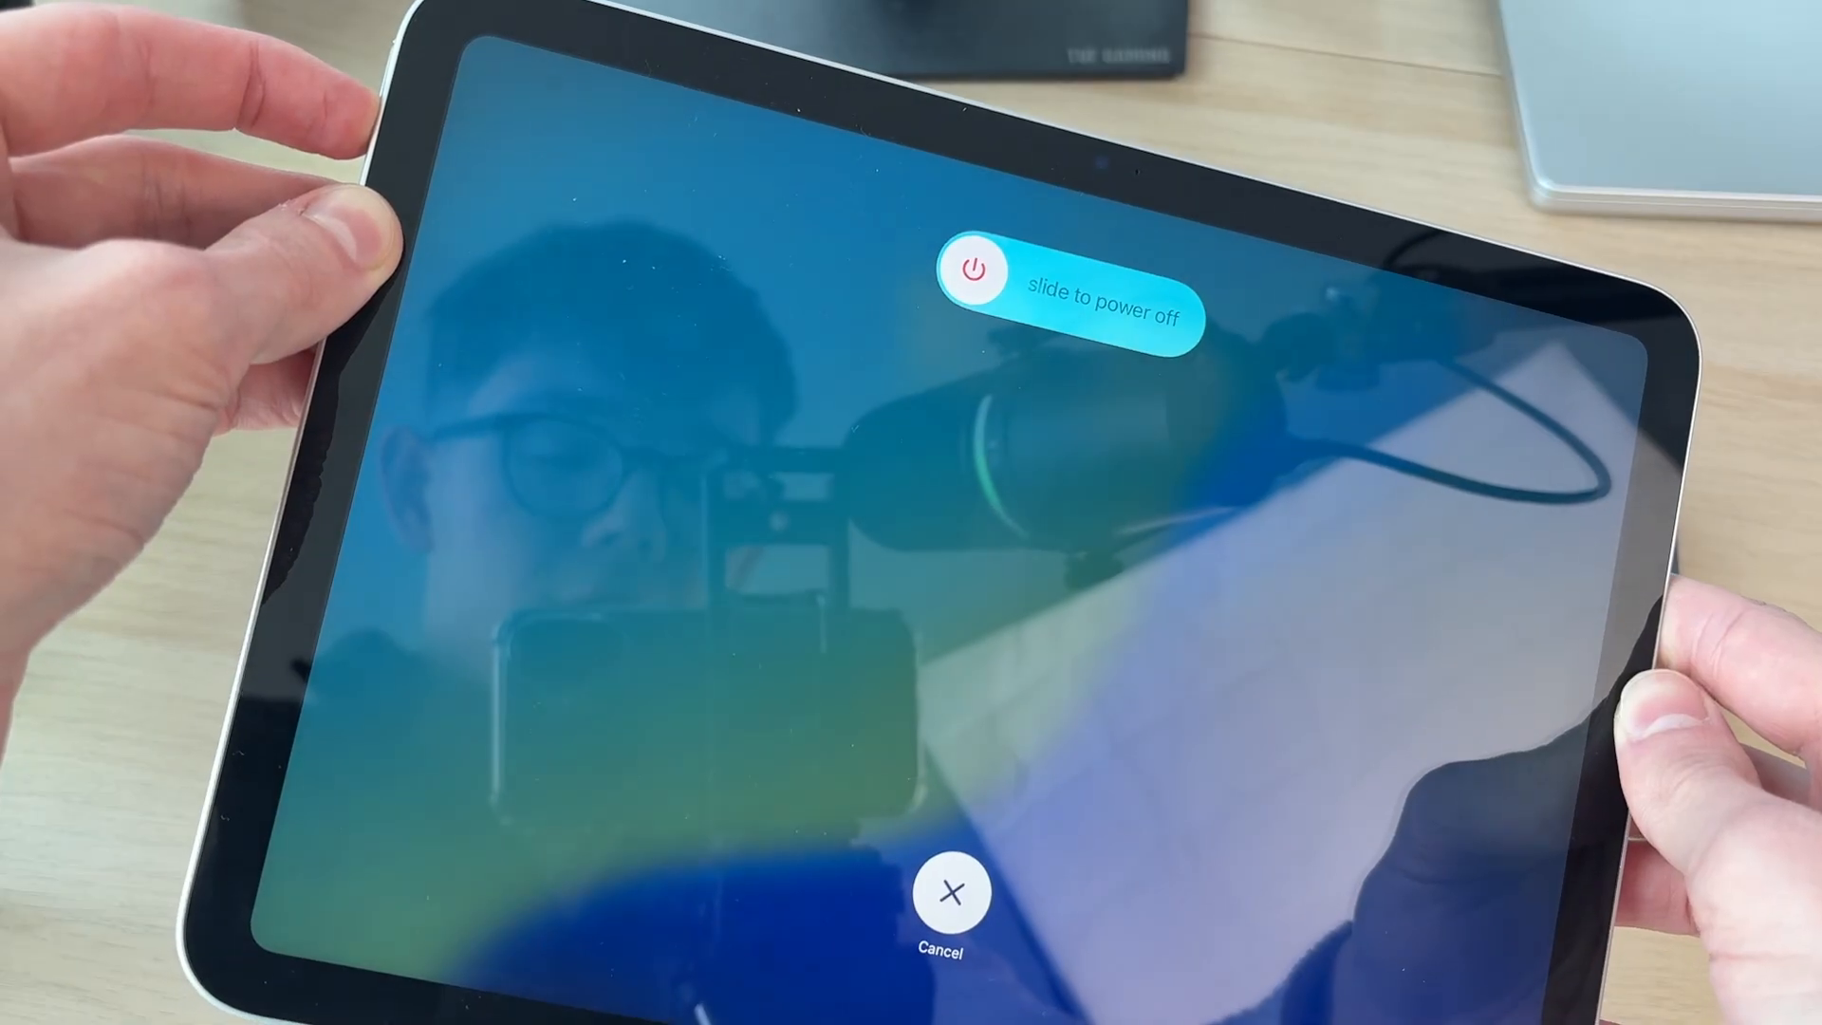
click(952, 890)
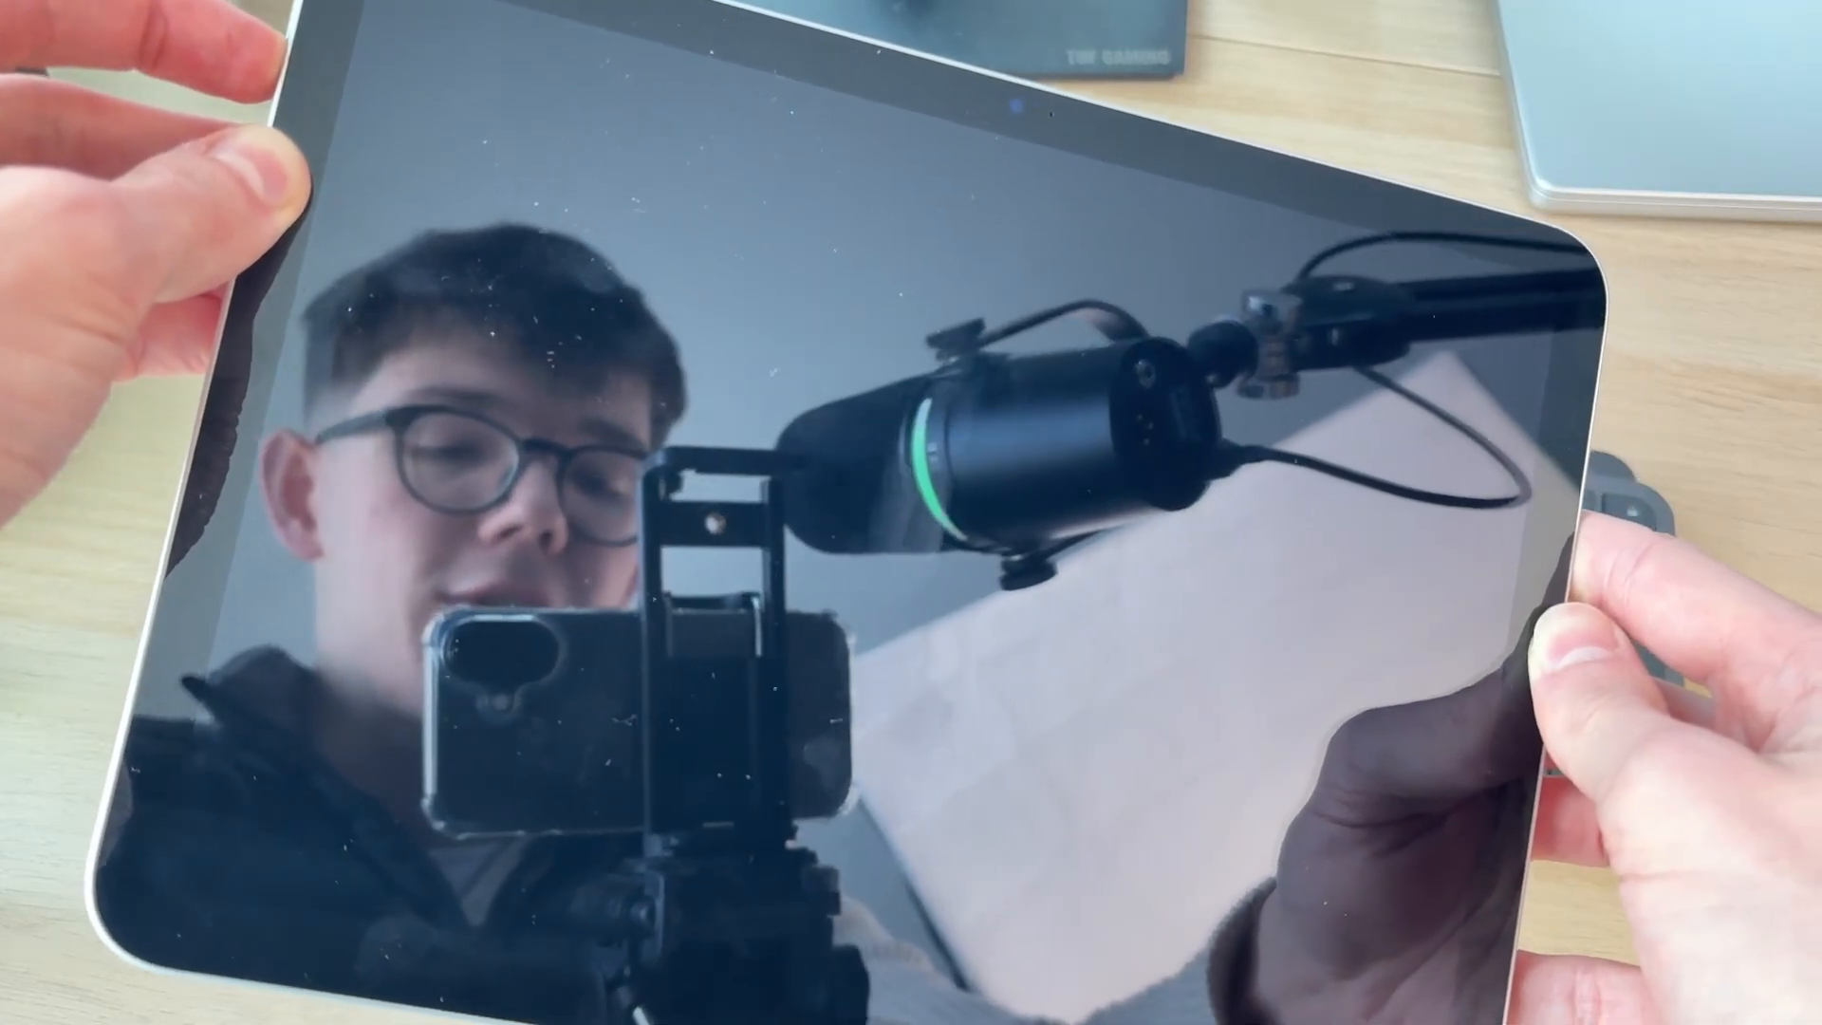